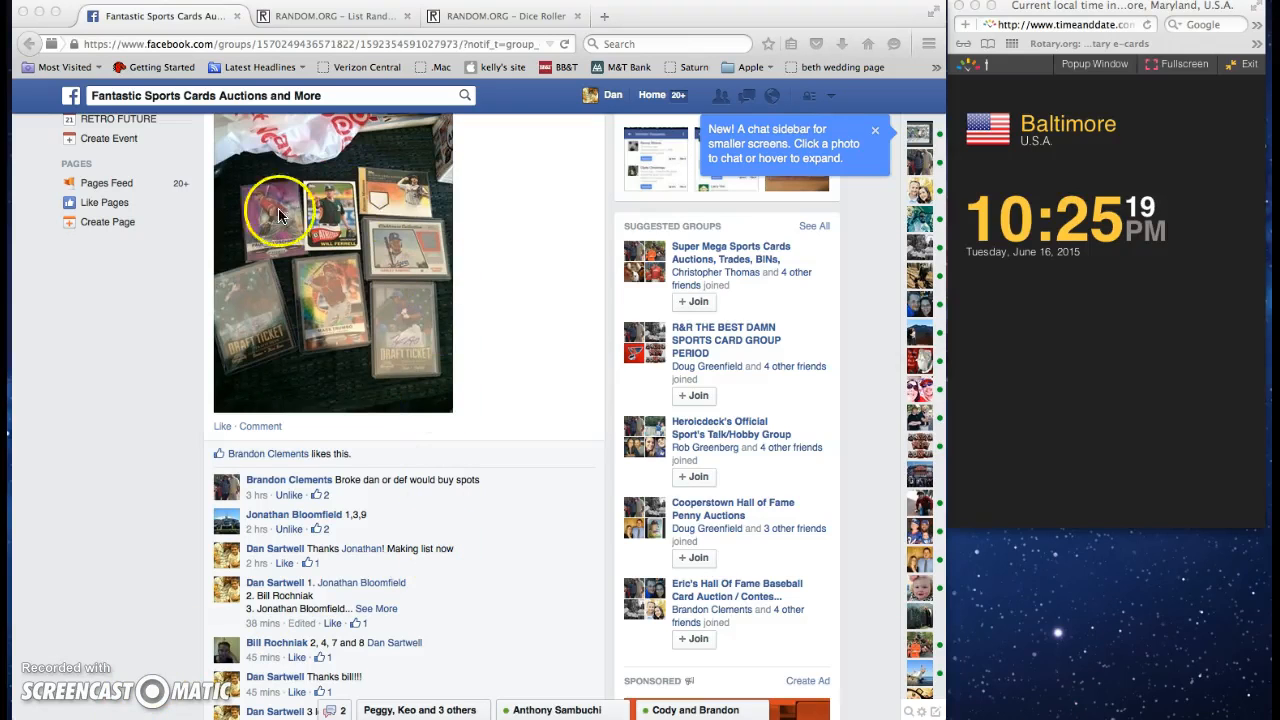
mouse_move(388, 430)
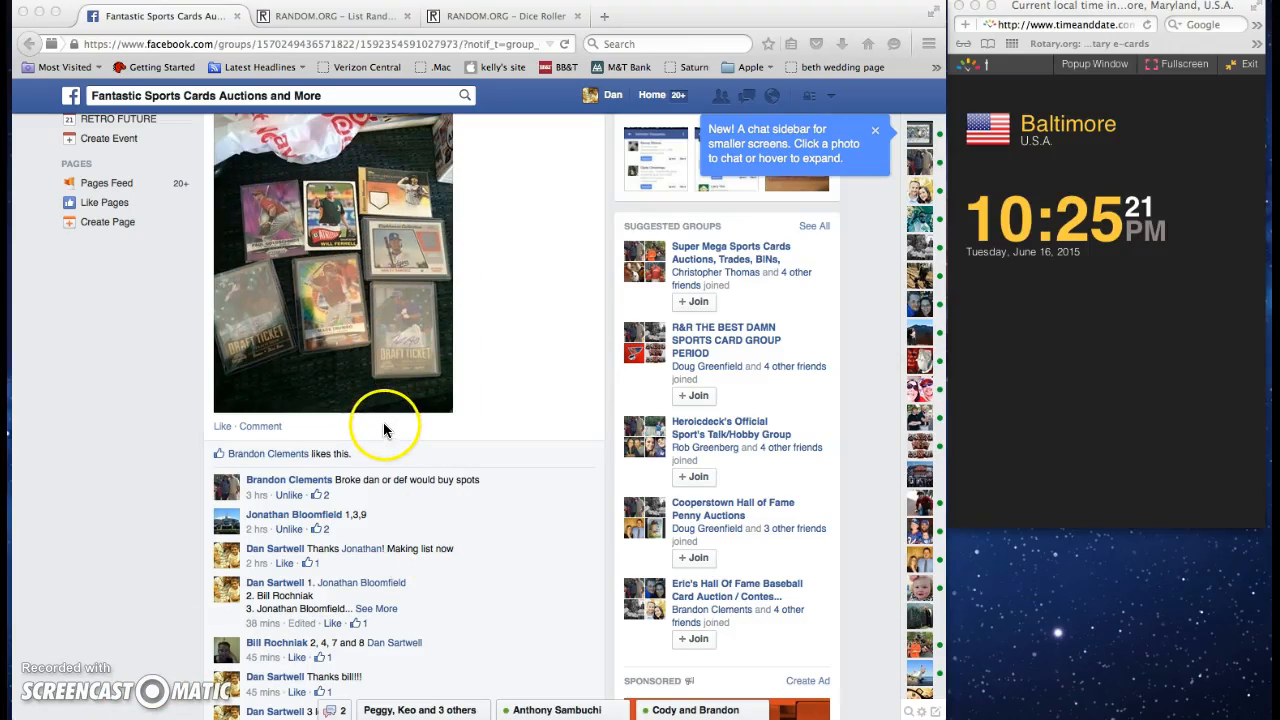
- Expand and copy the ten-spot raffle list comment, then comment 'live' on the thread
scroll("down", 3)
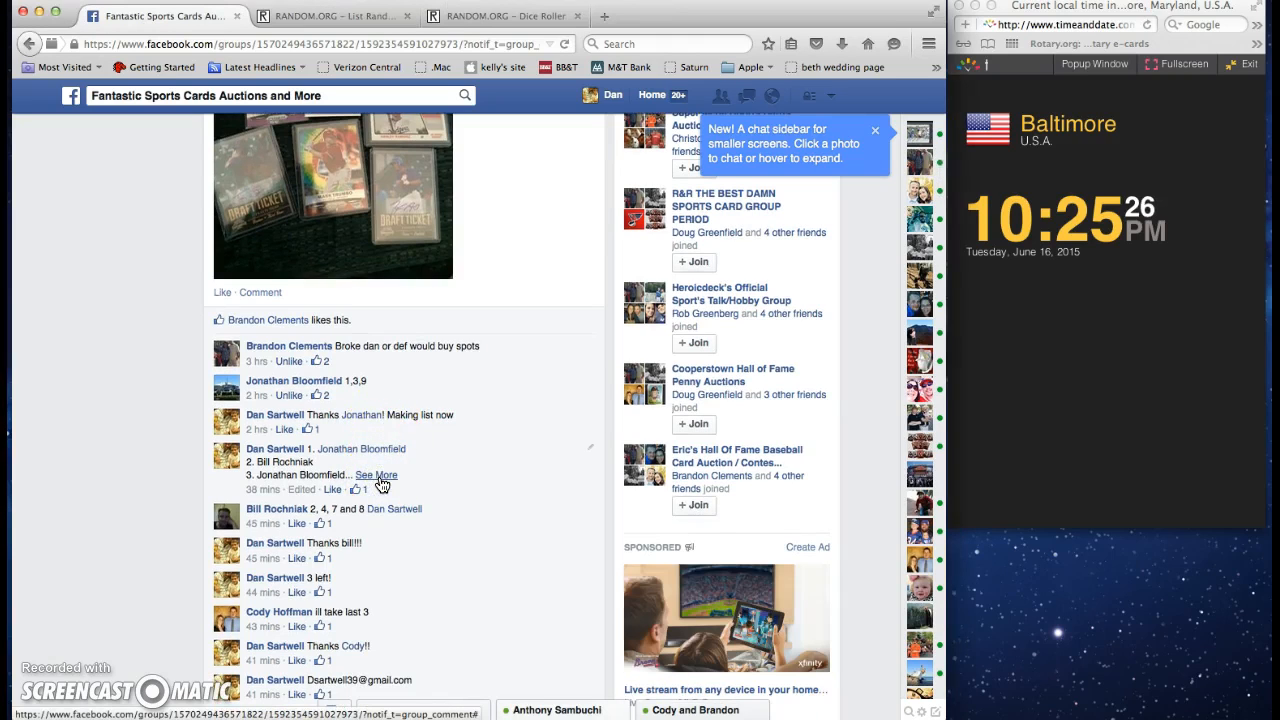
left_click(377, 475)
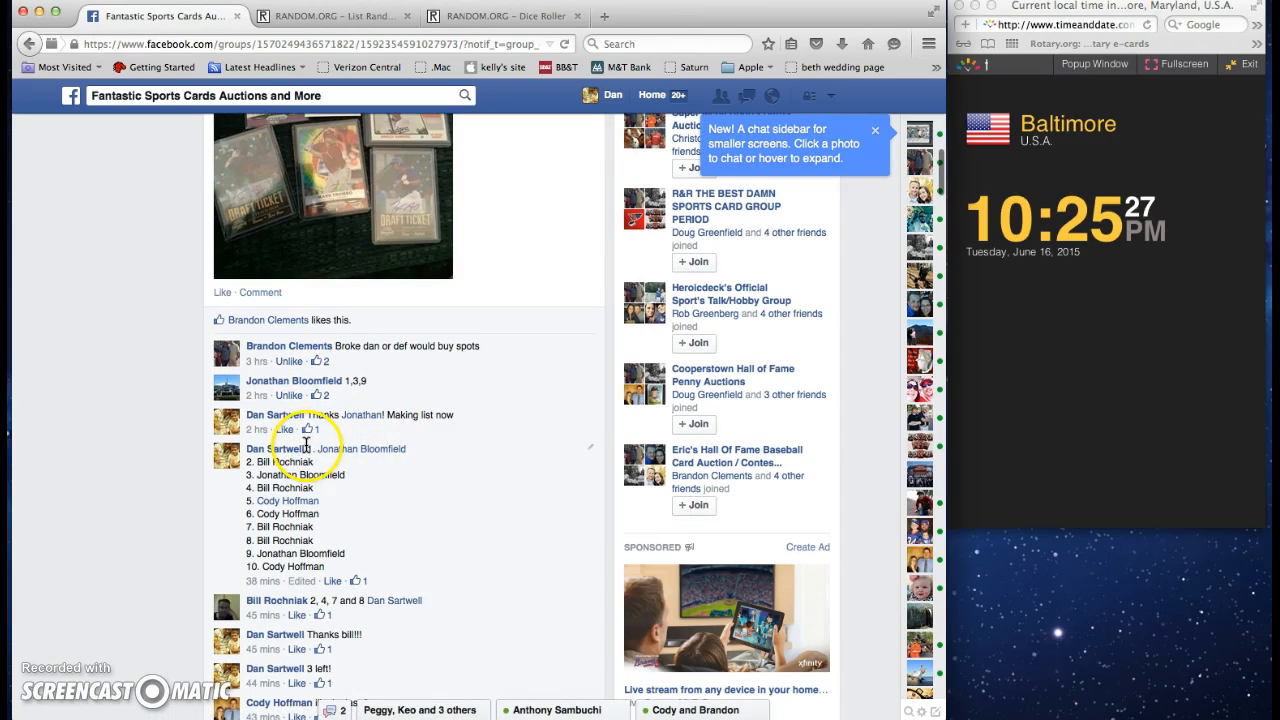
right_click(432, 562)
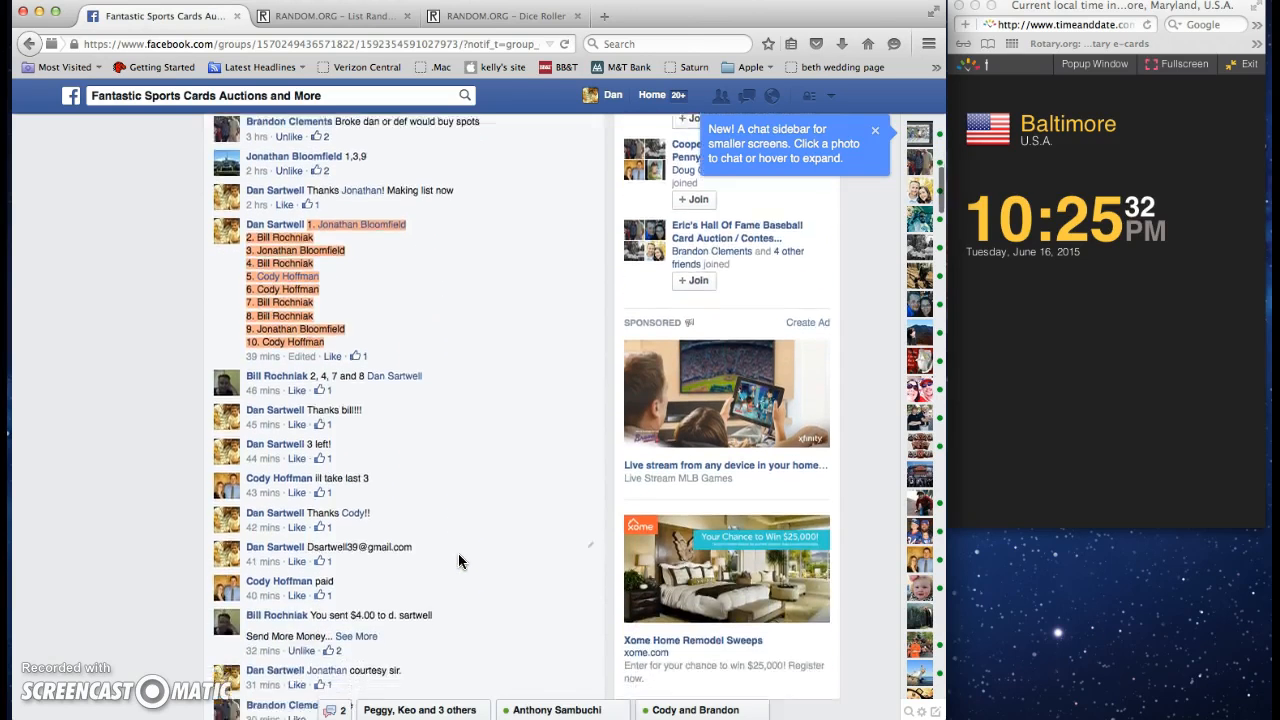
scroll("down", 3)
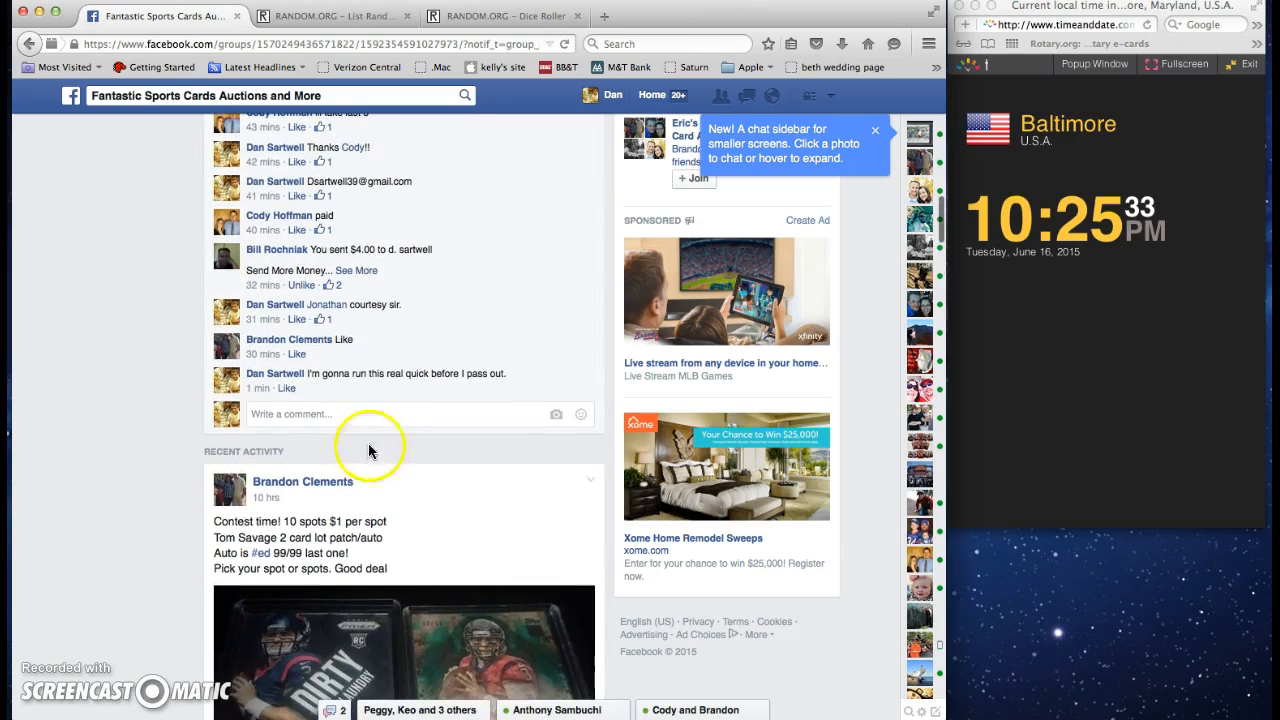
type("liv")
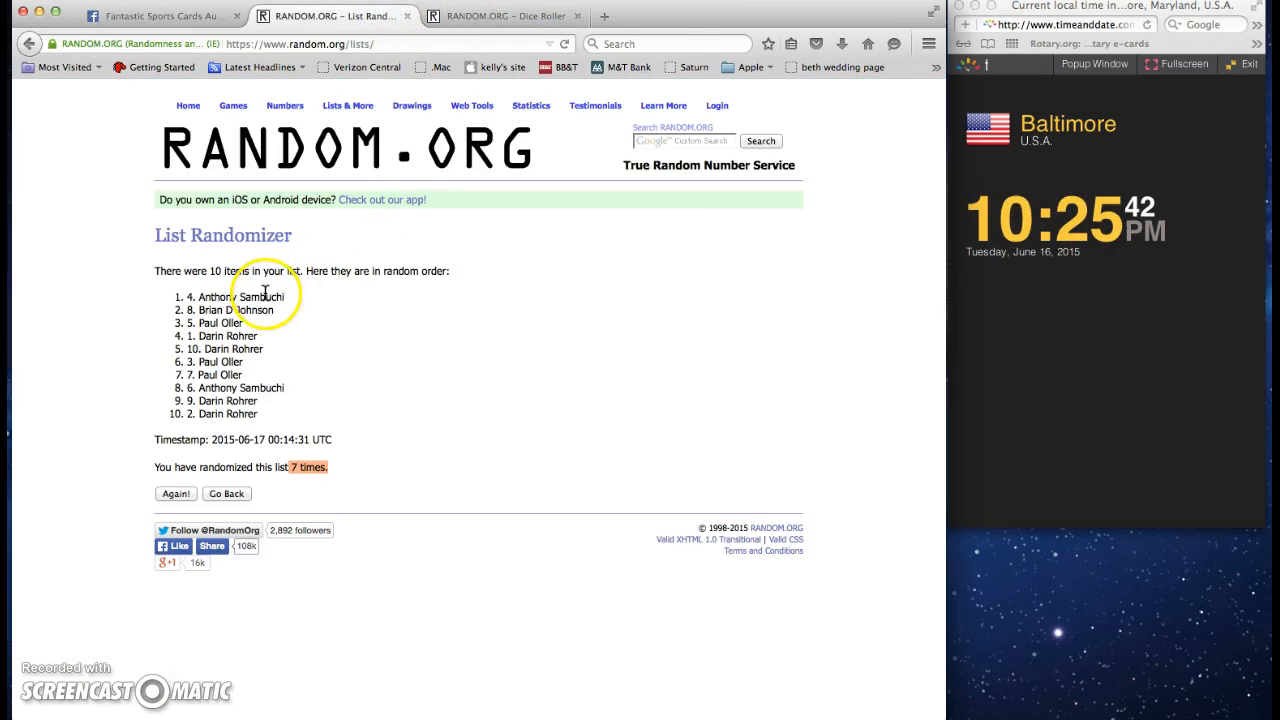
- Paste the ten raffle spots into a new List Randomizer and roll two dice in Dice Roller
left_click(348, 105)
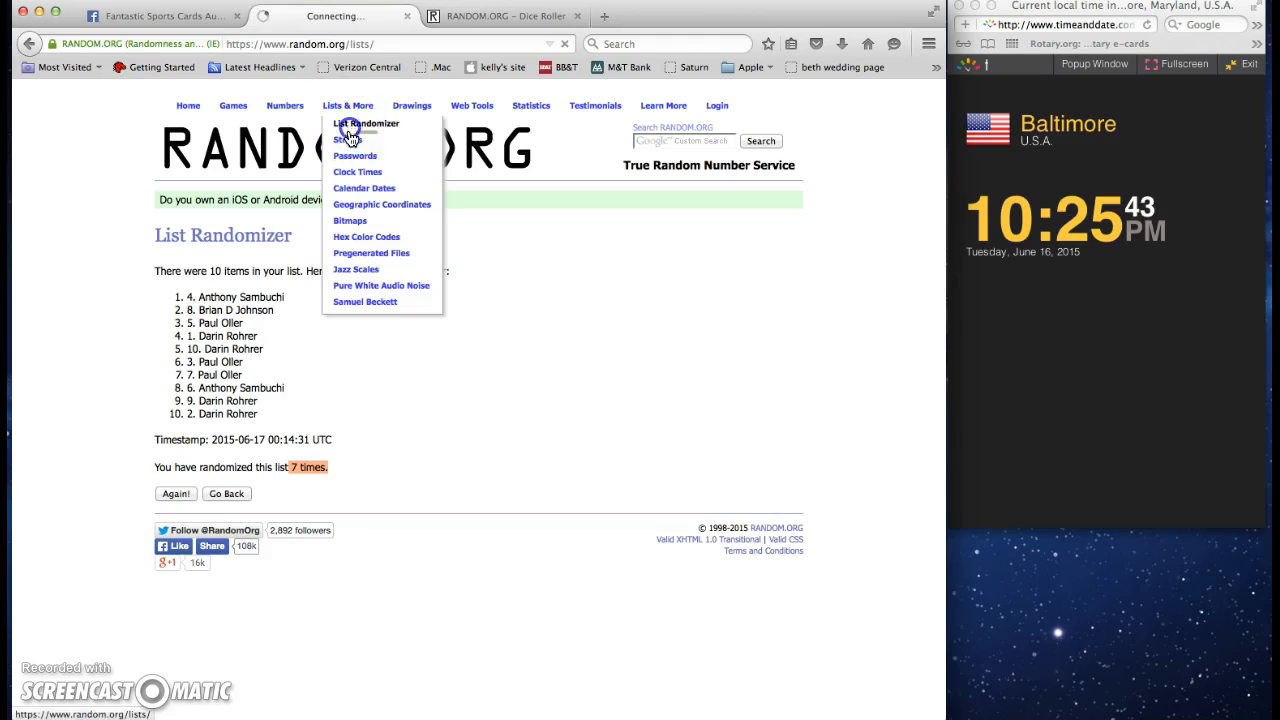
right_click(264, 414)
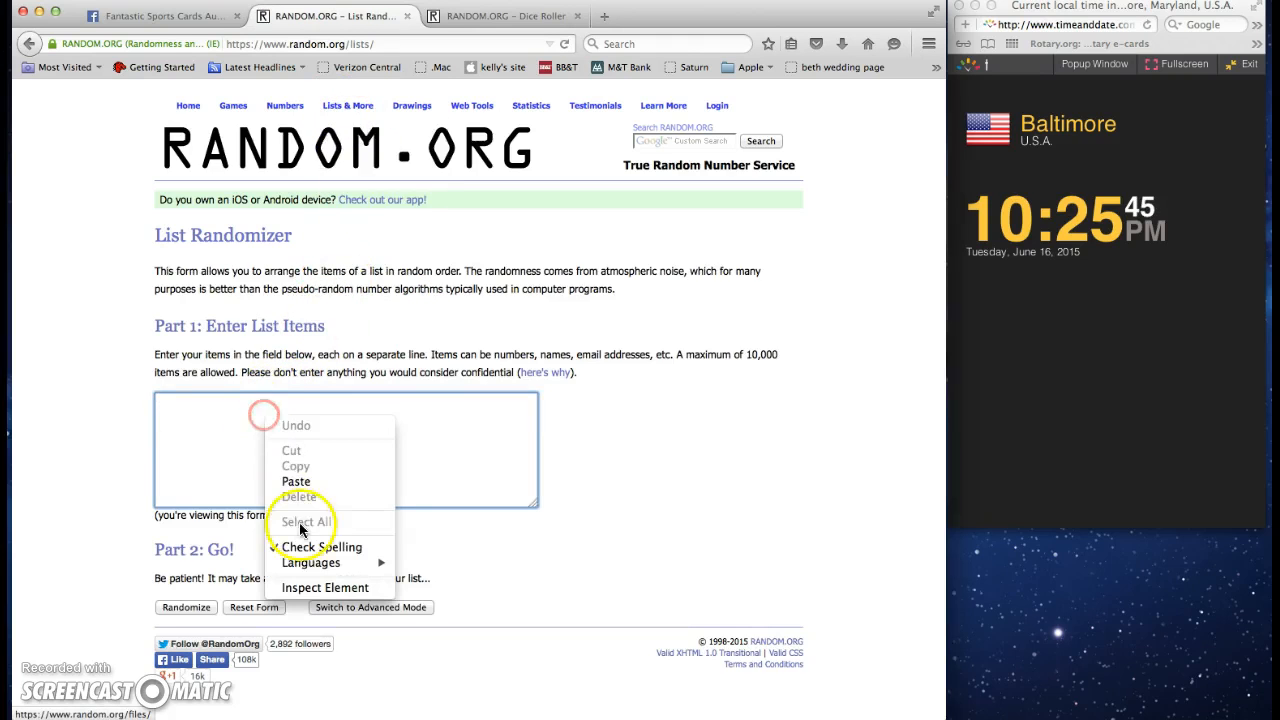
left_click(296, 481)
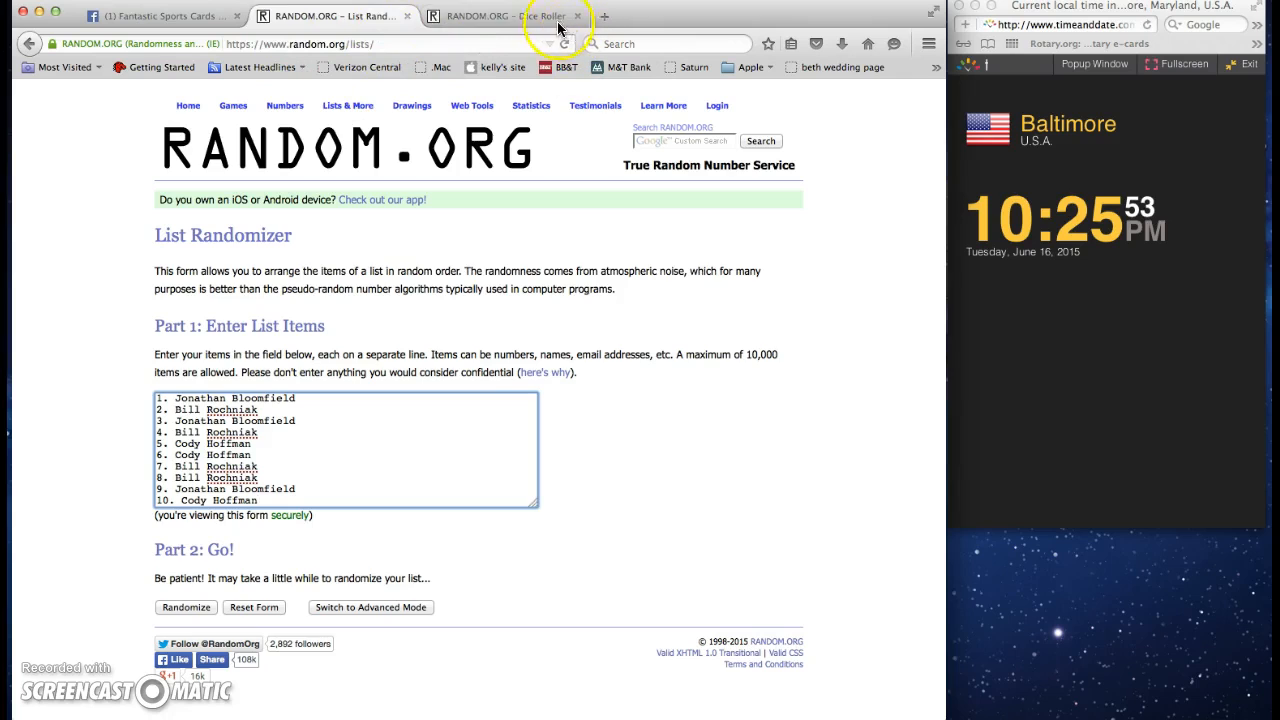
left_click(540, 15)
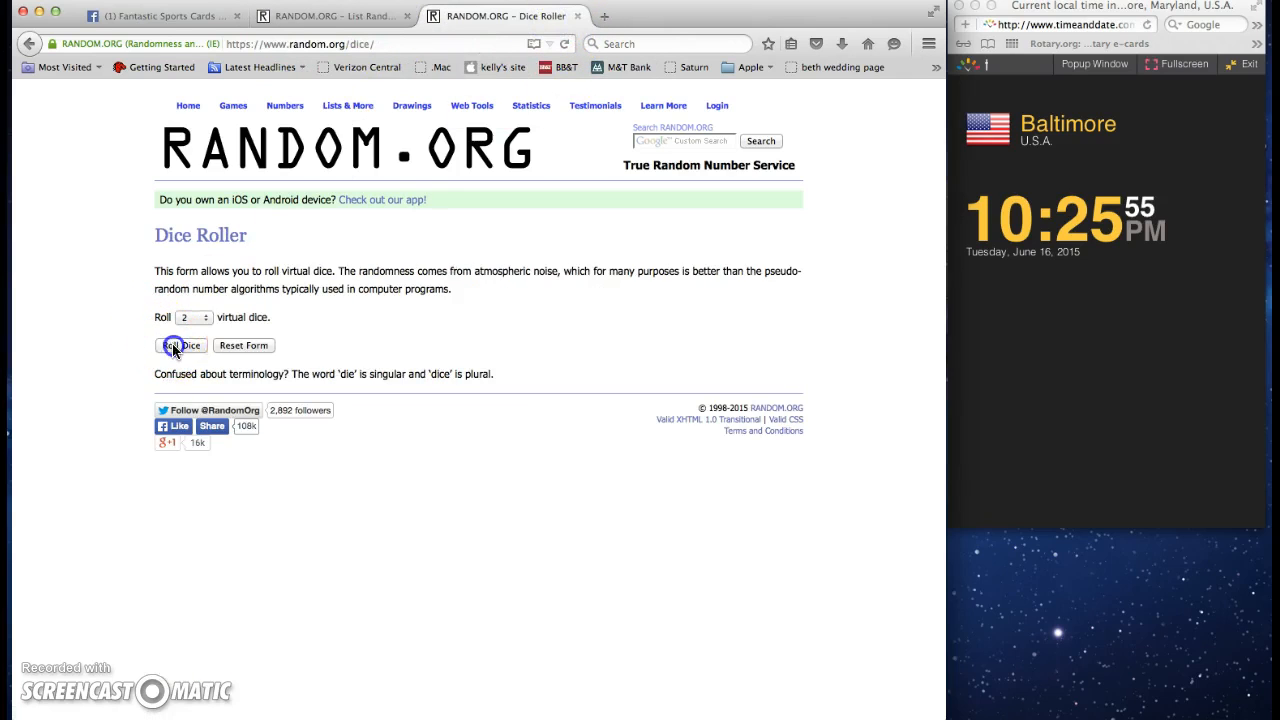
left_click(180, 345)
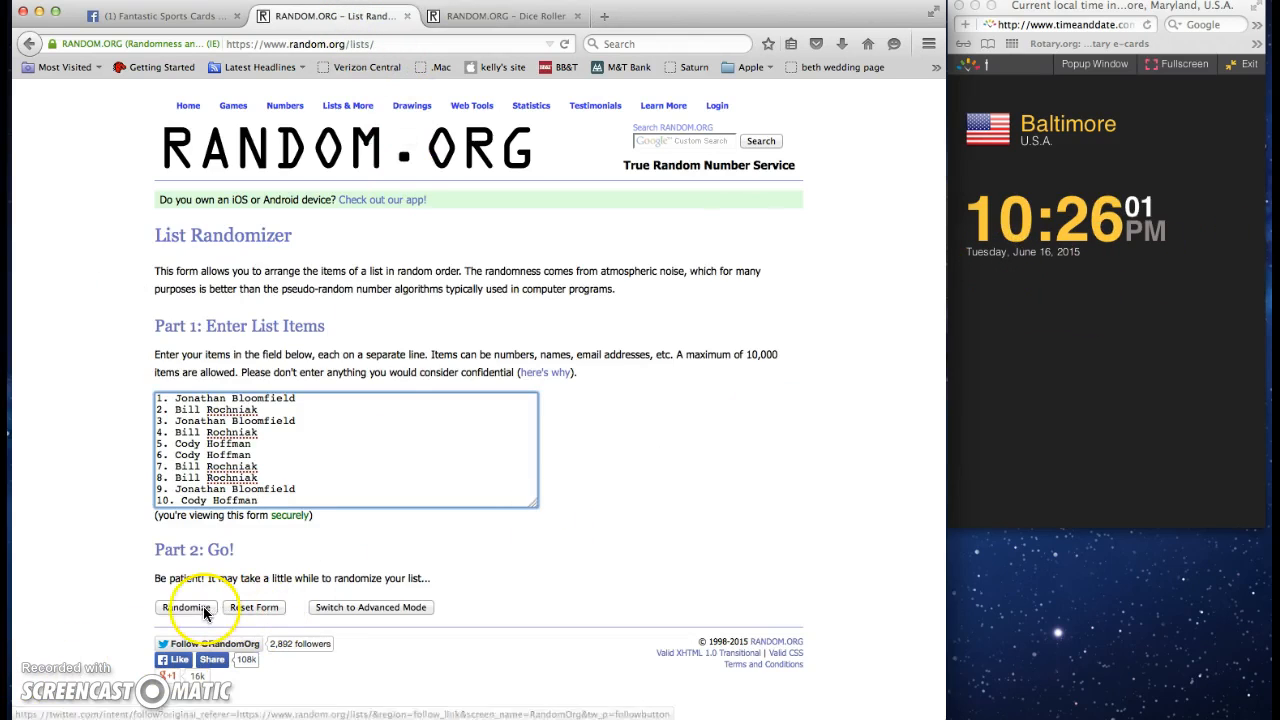
- Randomize the ten-spot list, then reshuffle with Again! until it shows 8 randomizations
left_click(187, 607)
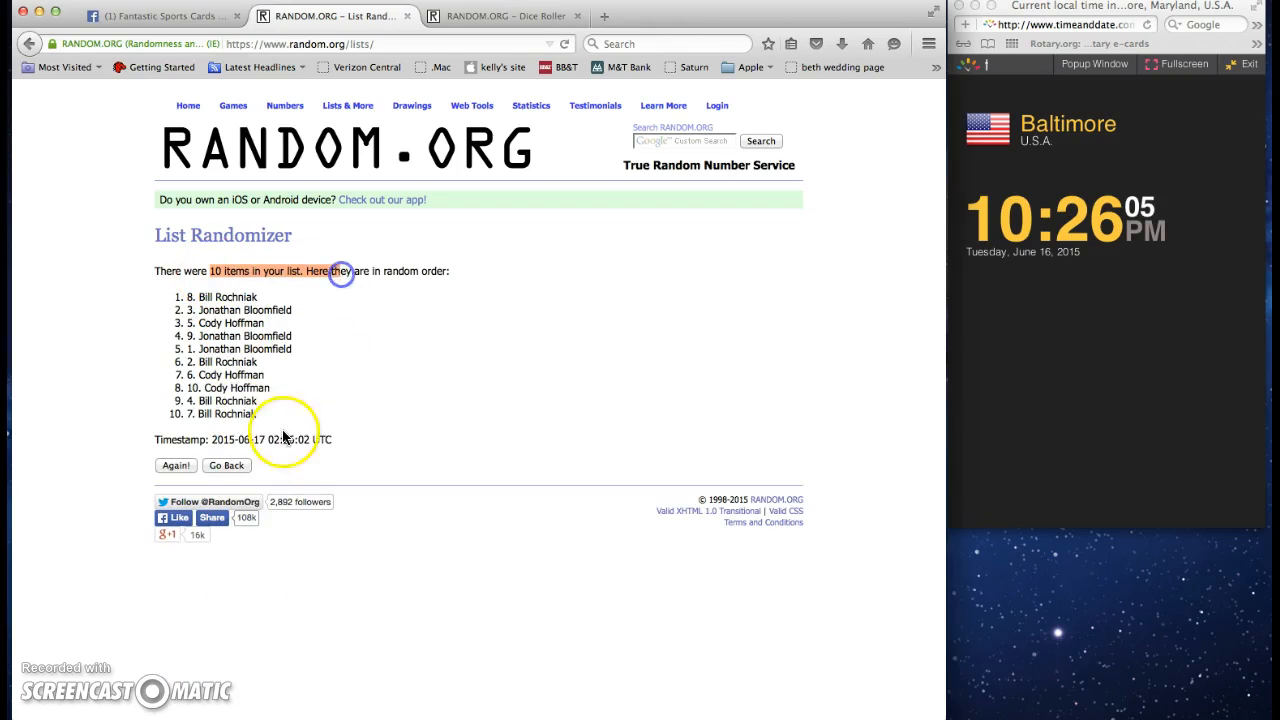
left_click(175, 465)
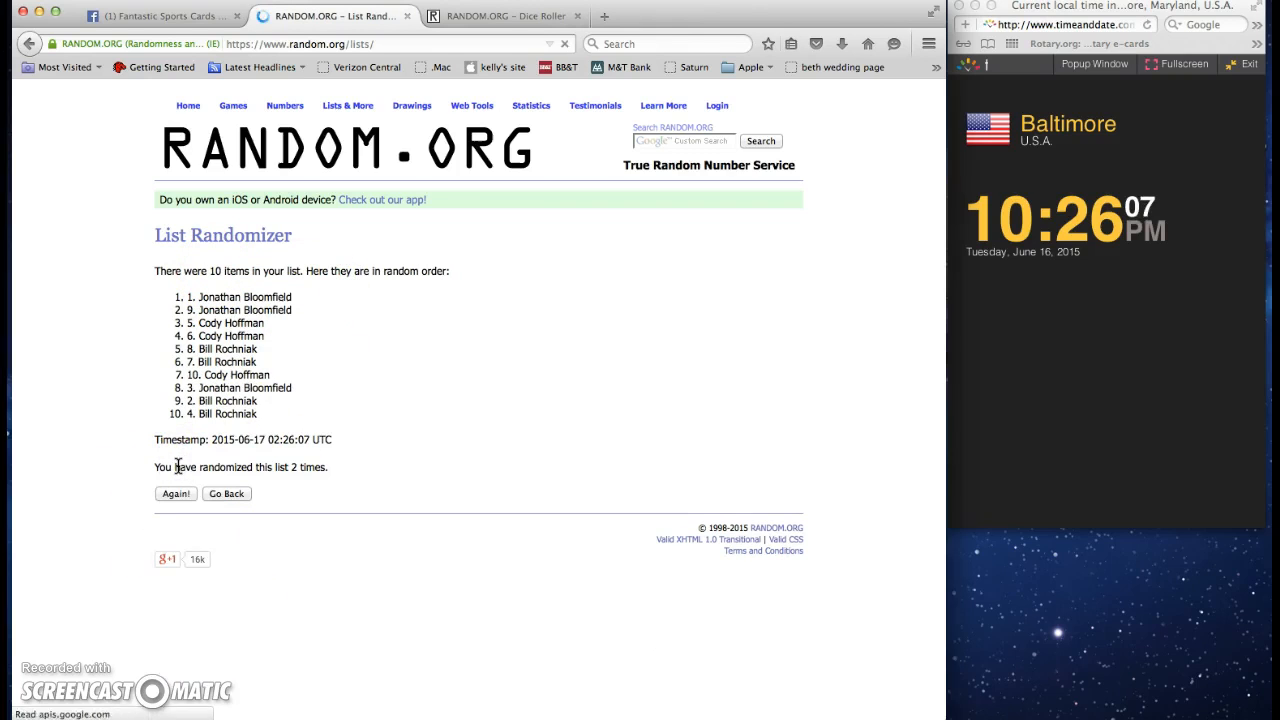
left_click(175, 493)
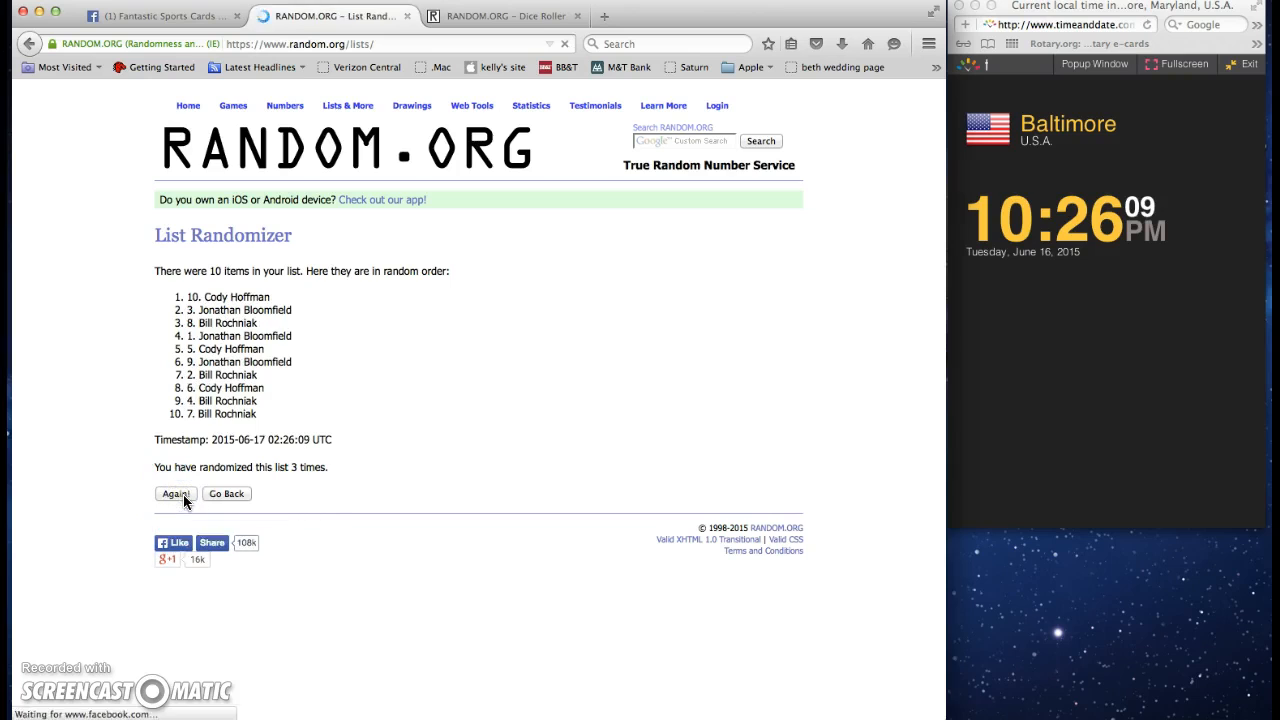
left_click(175, 493)
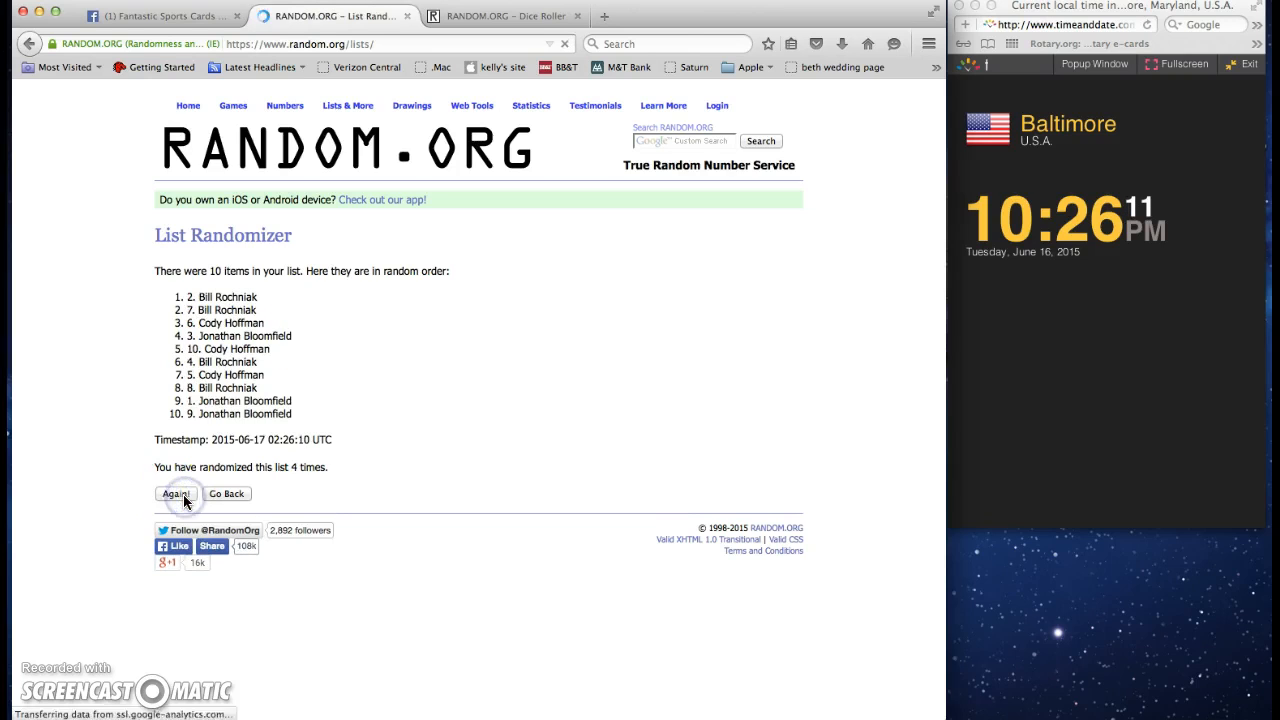
left_click(177, 494)
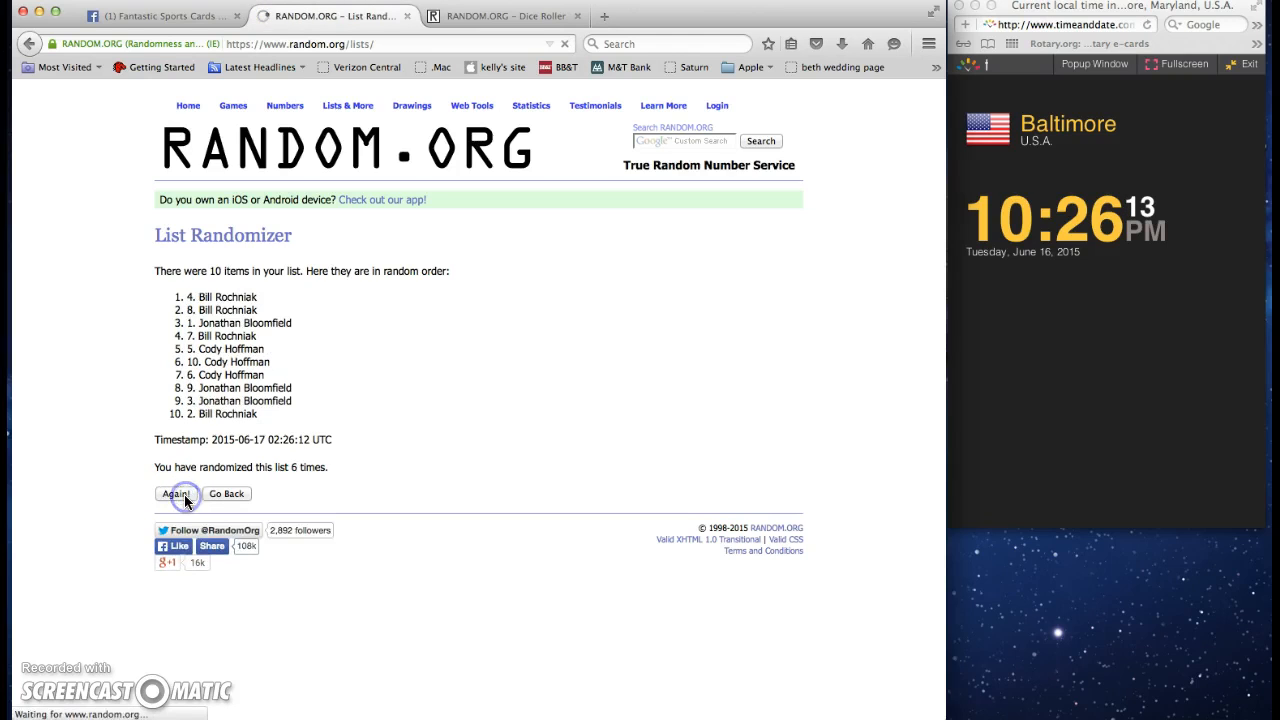
left_click(176, 493)
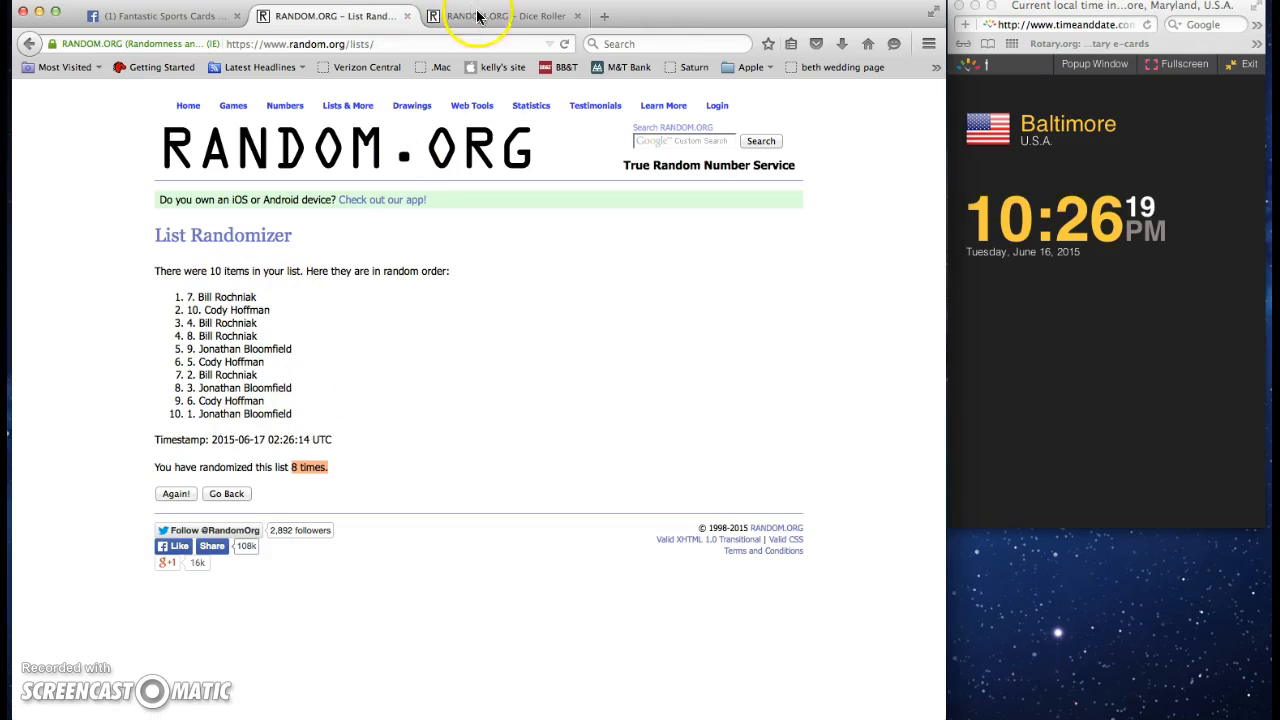
- Check the dice result, then shuffle the raffle list a ninth time
left_click(500, 16)
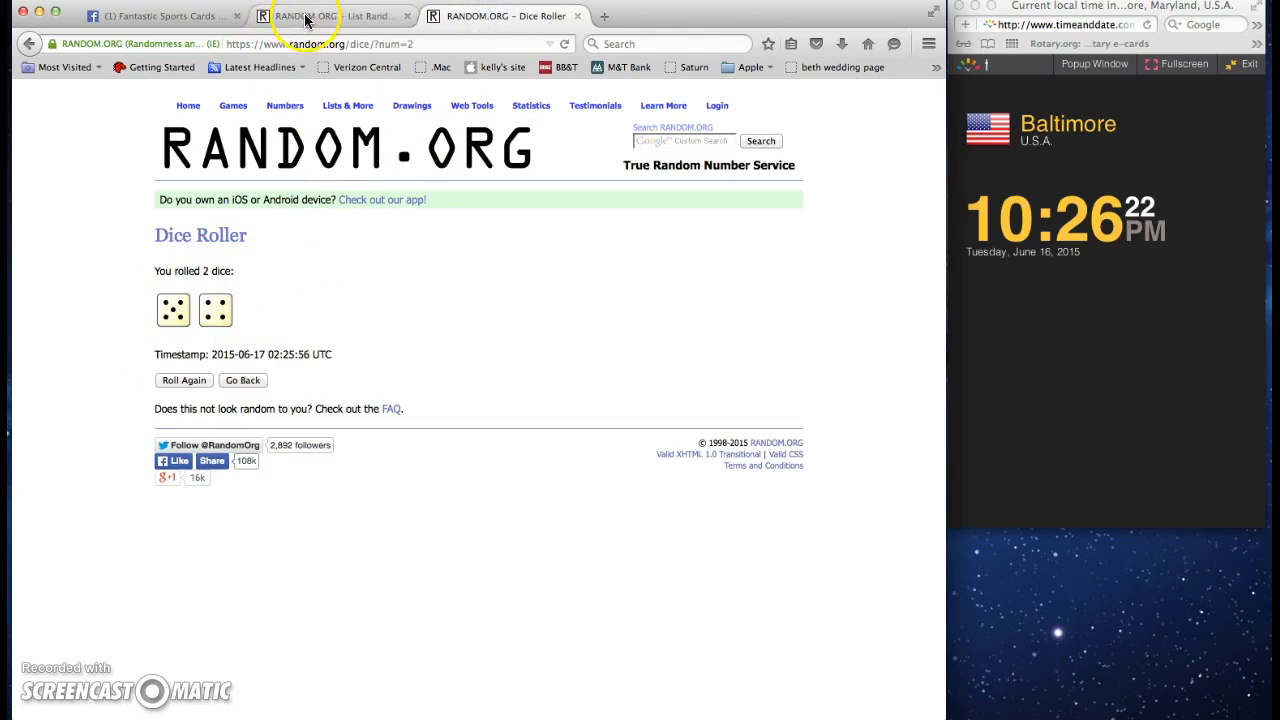
left_click(340, 15)
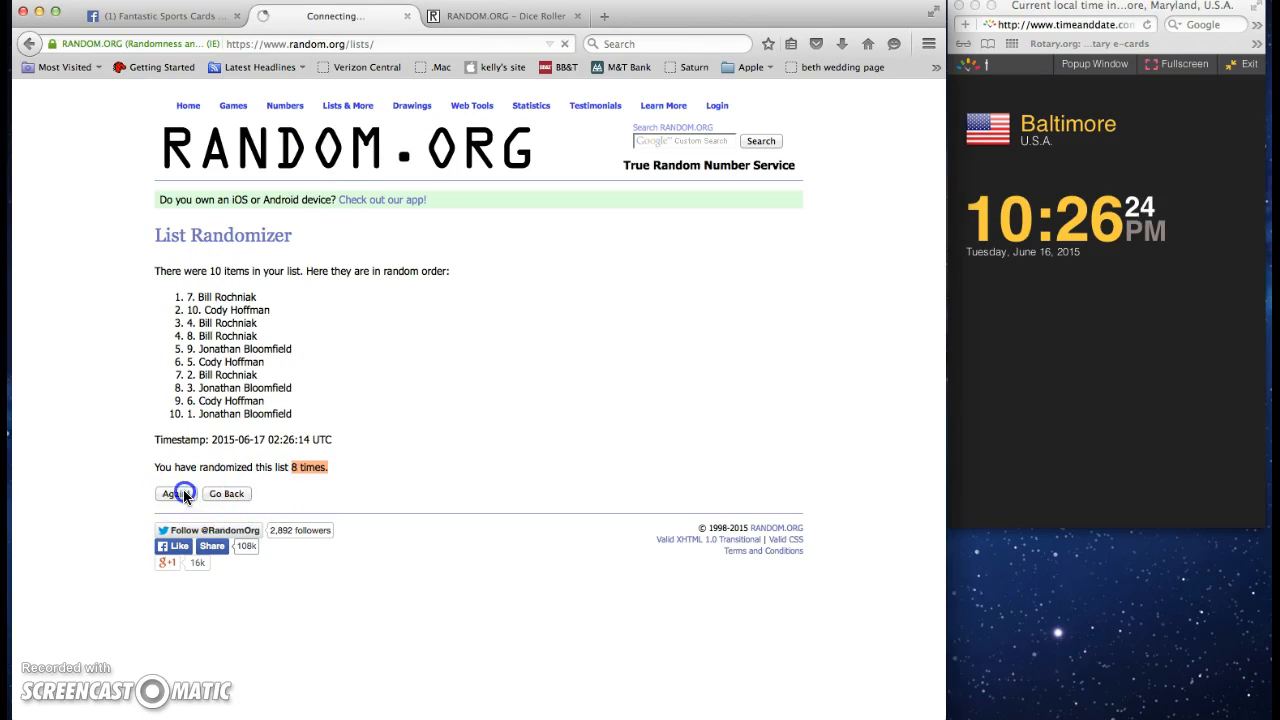
left_click(176, 493)
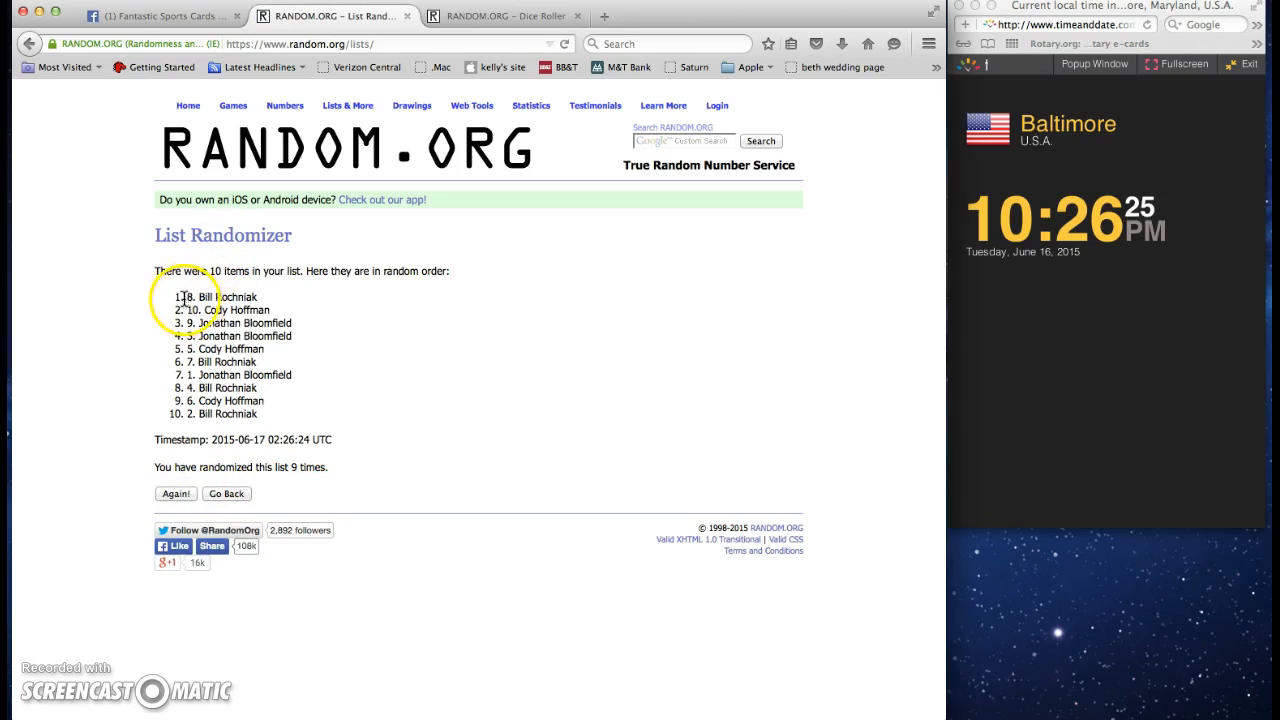
double_click(220, 297)
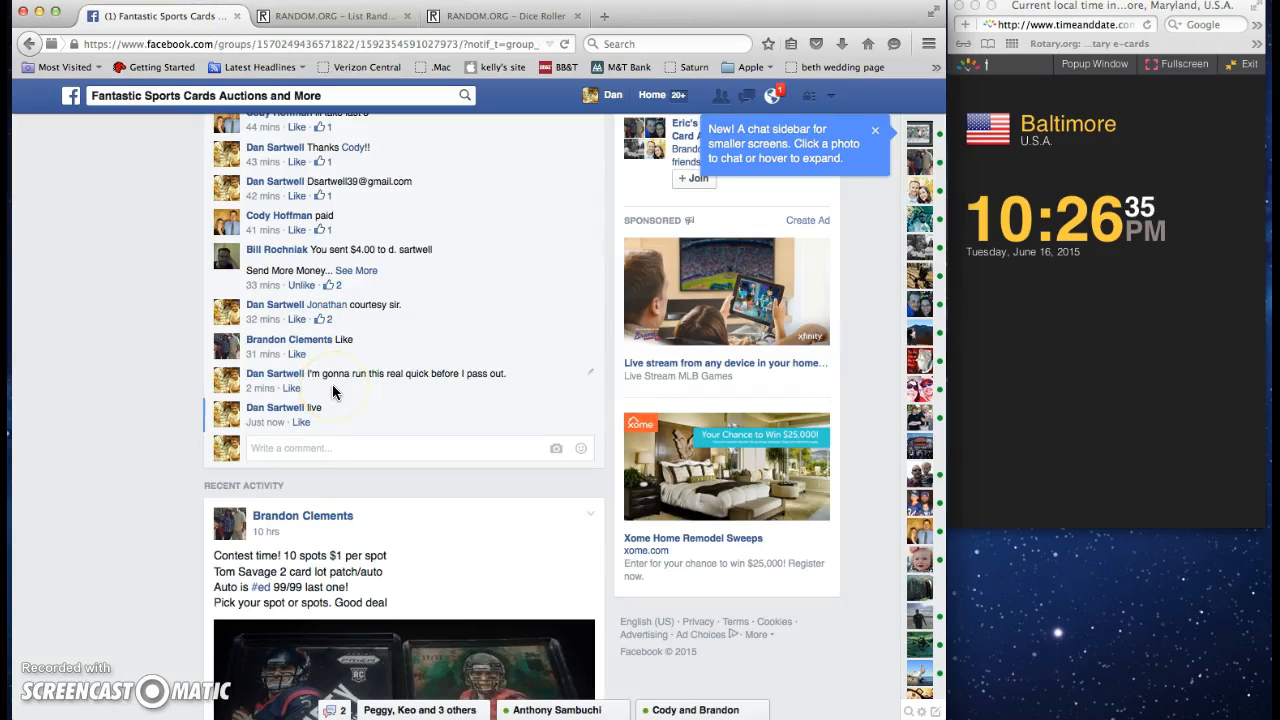
- Comment 'done' on the Facebook raffle thread
type("don")
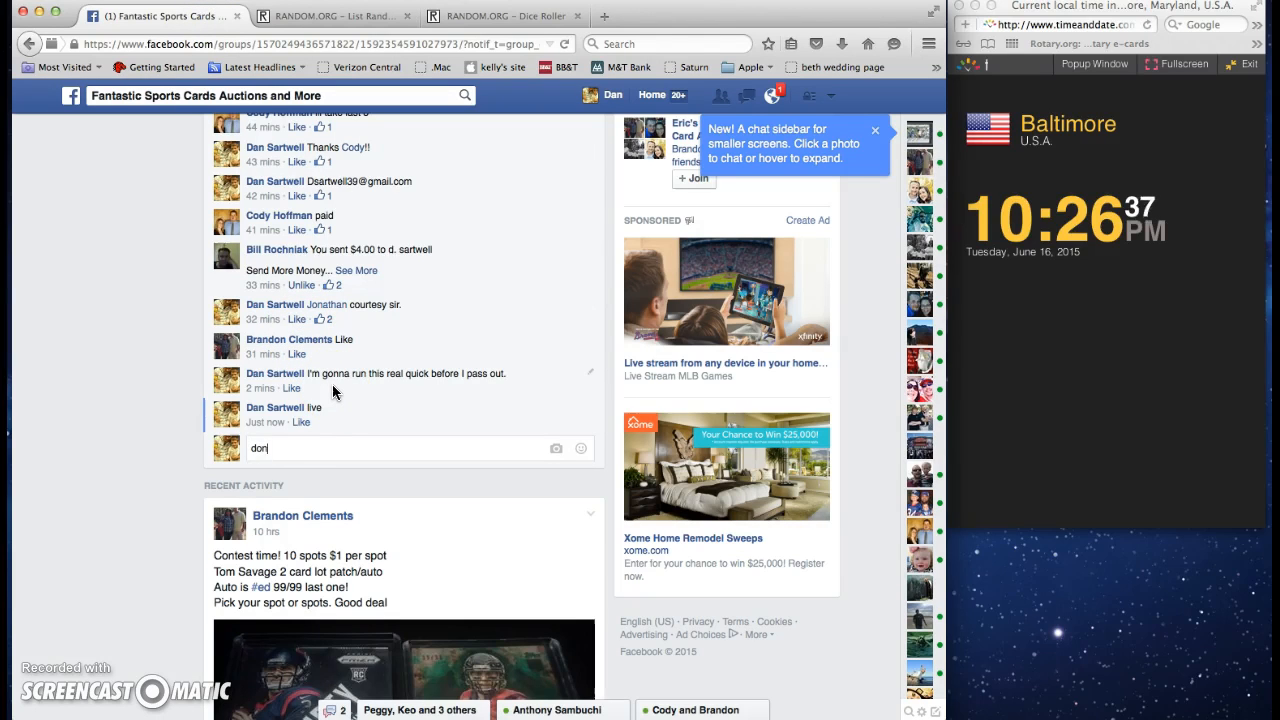
key("Return")
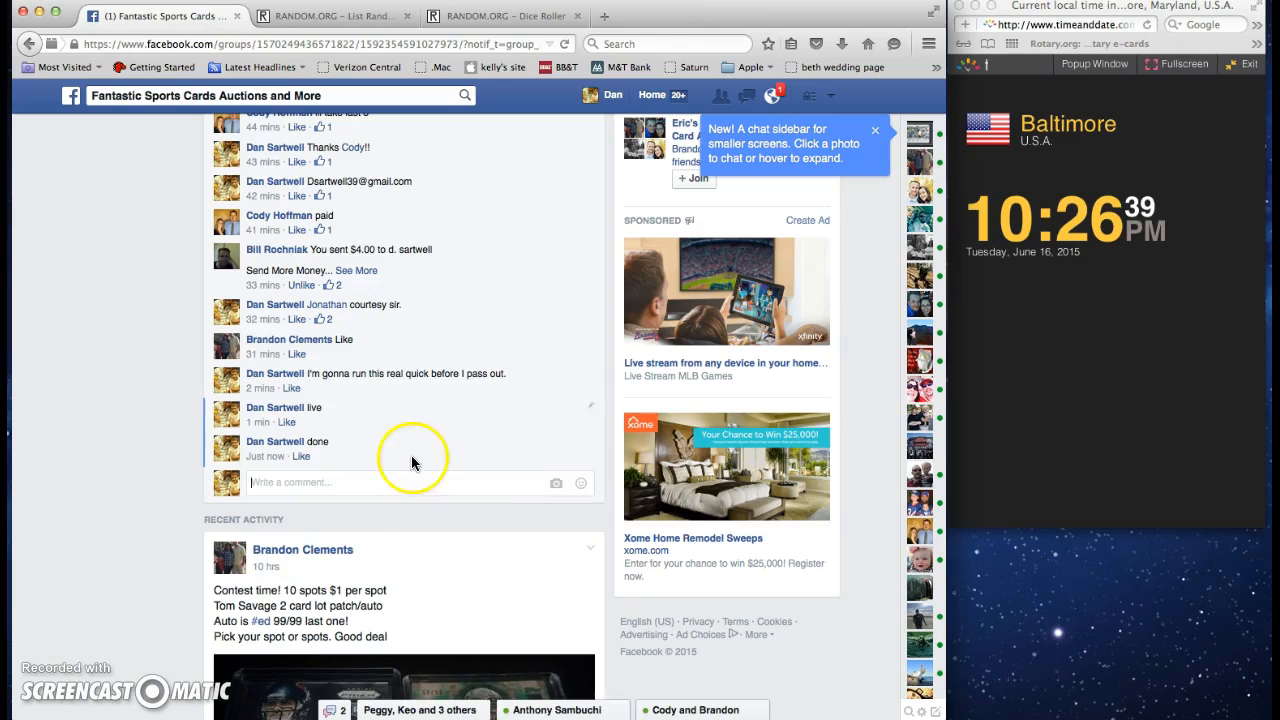